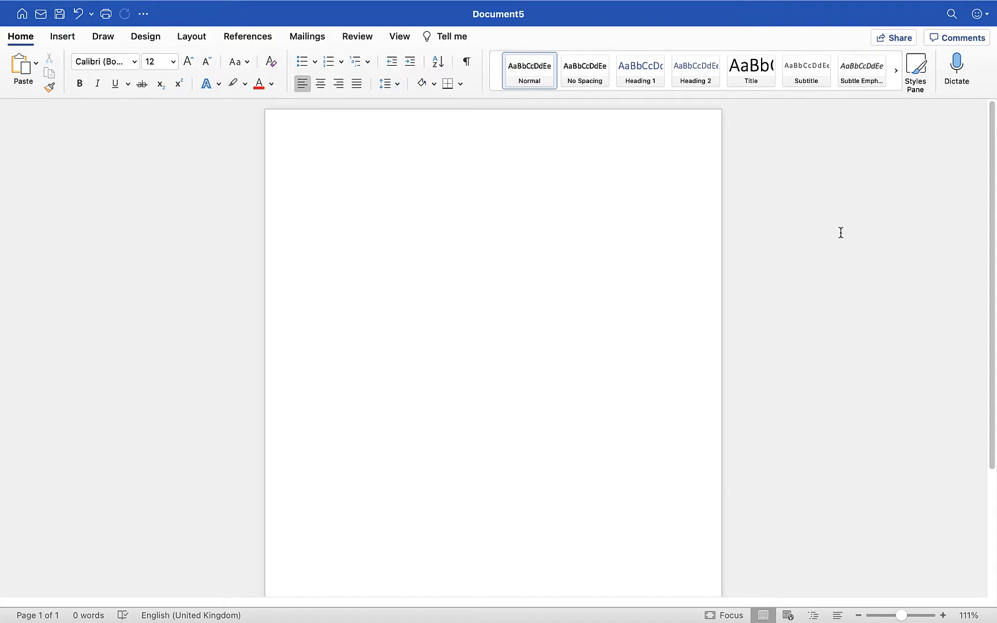
Step: Place the insertion point on the blank page and start Dictate from the Home ribbon
left_click(319, 169)
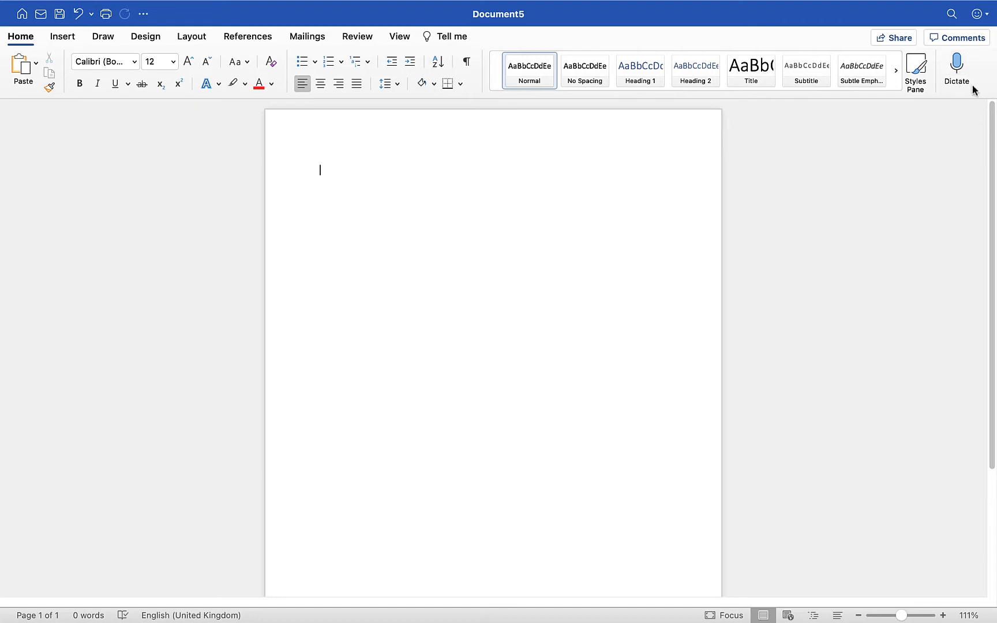
mouse_move(434, 101)
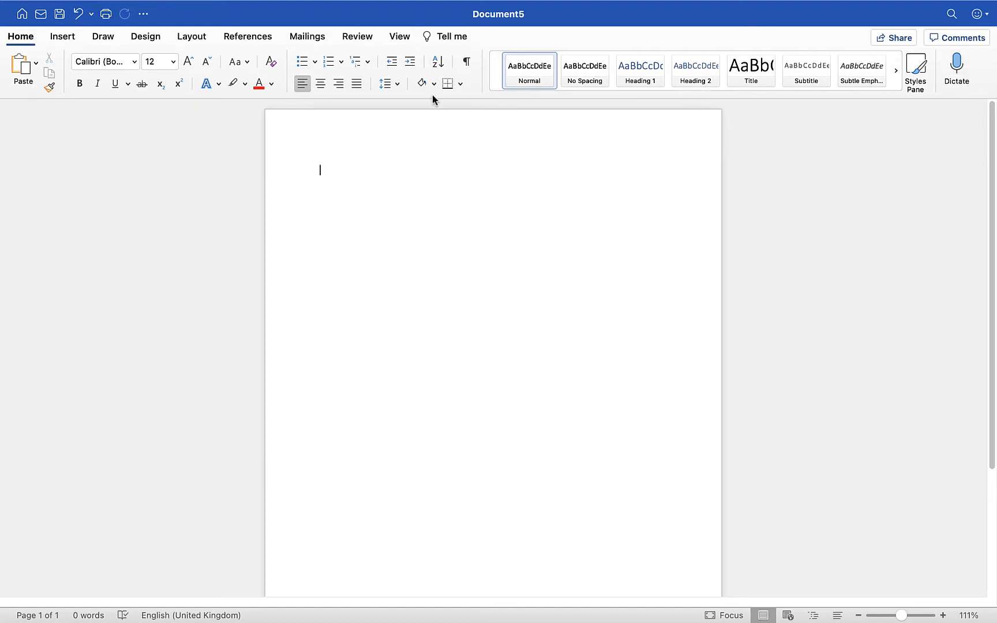
mouse_move(957, 64)
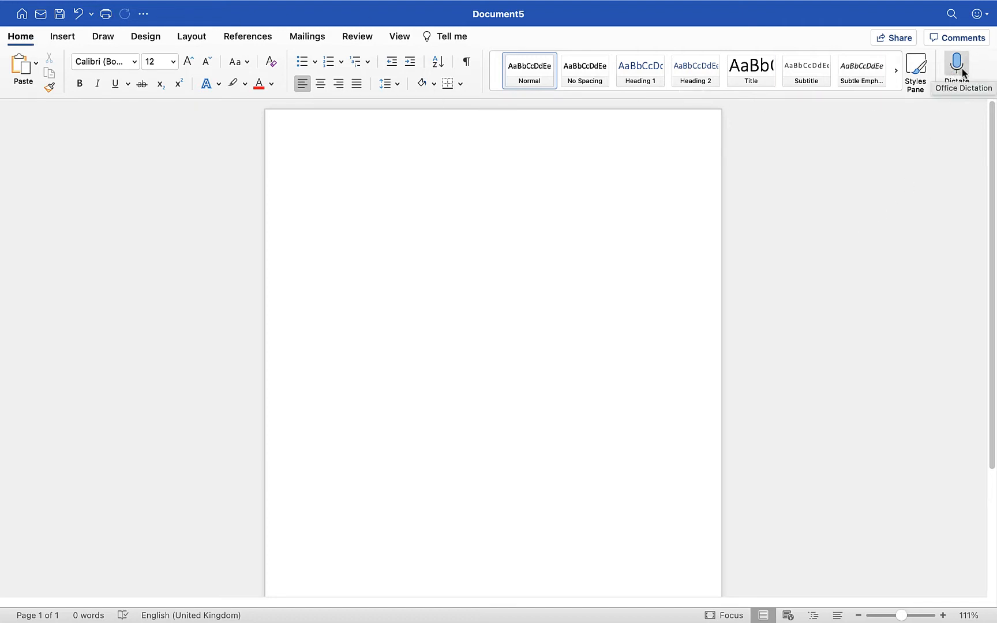
left_click(319, 171)
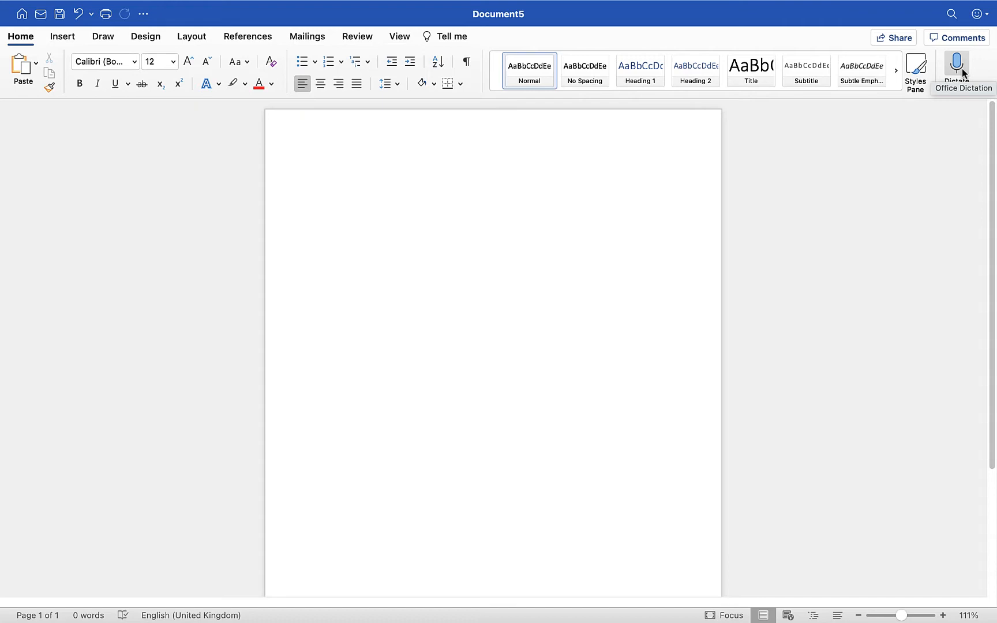
left_click(320, 169)
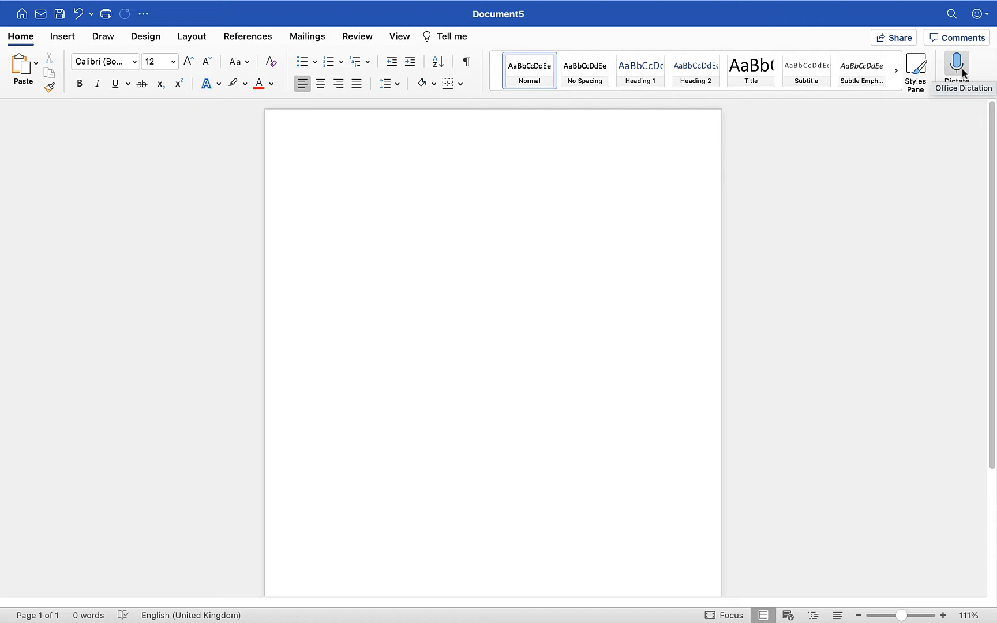
left_click(321, 170)
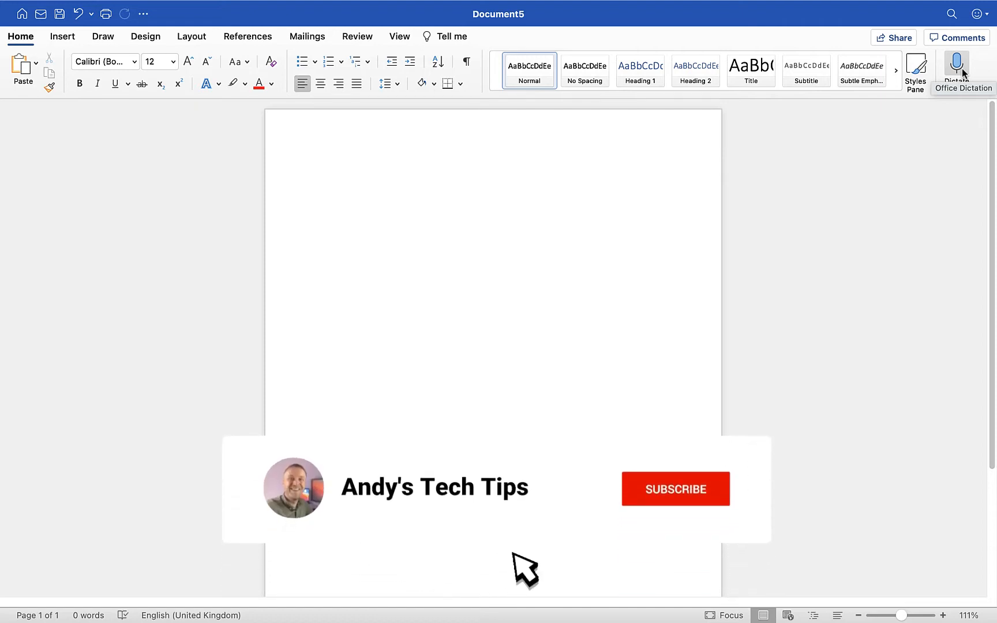
left_click(675, 490)
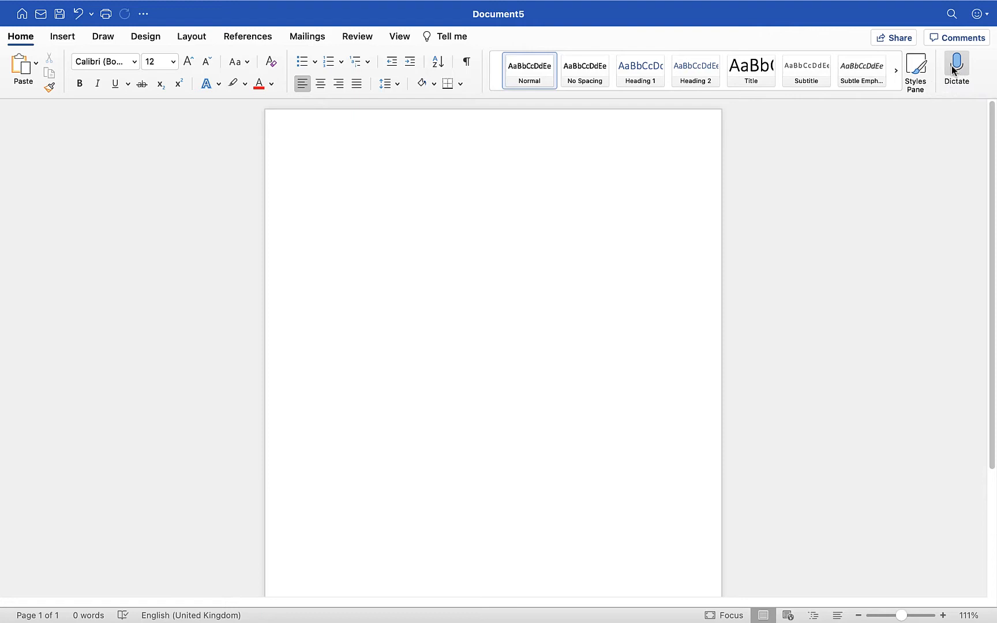
mouse_move(955, 67)
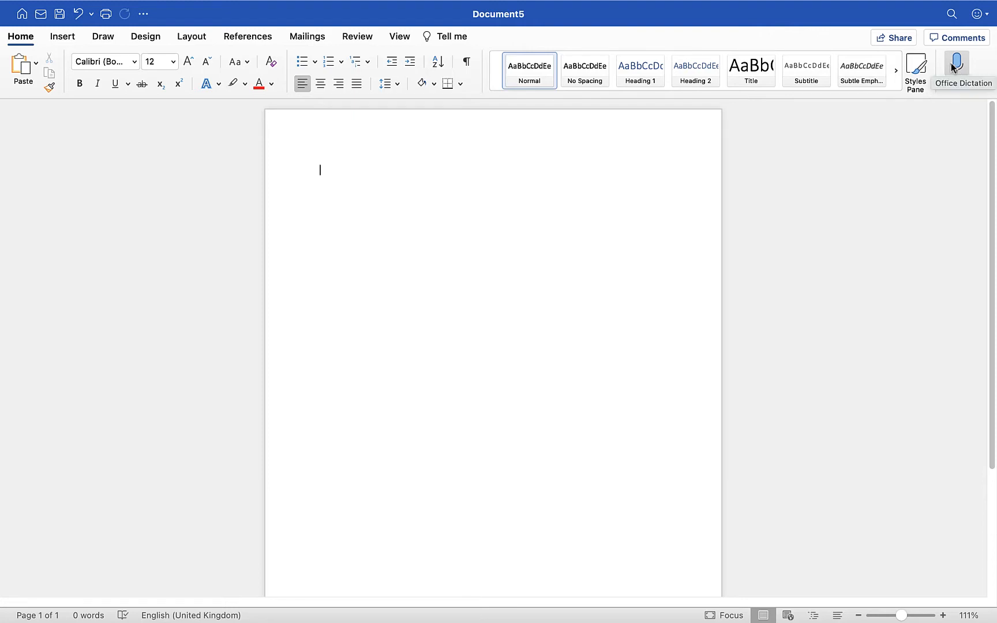
left_click(956, 69)
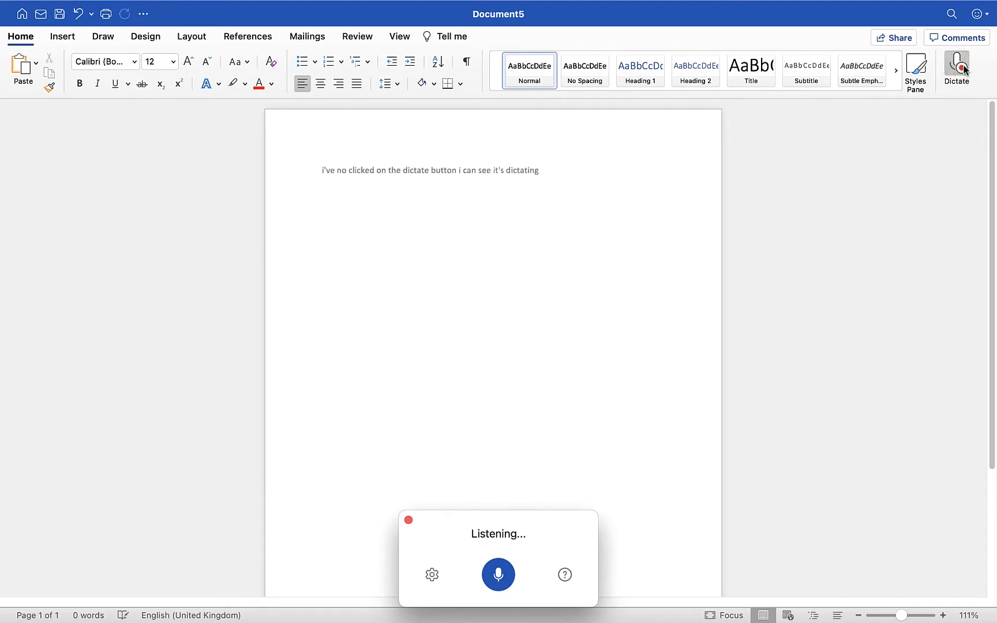
Step: Dictate the opening paragraph explaining that dictation won't automatically add punctuation
type("cause it has a red circle europe in")
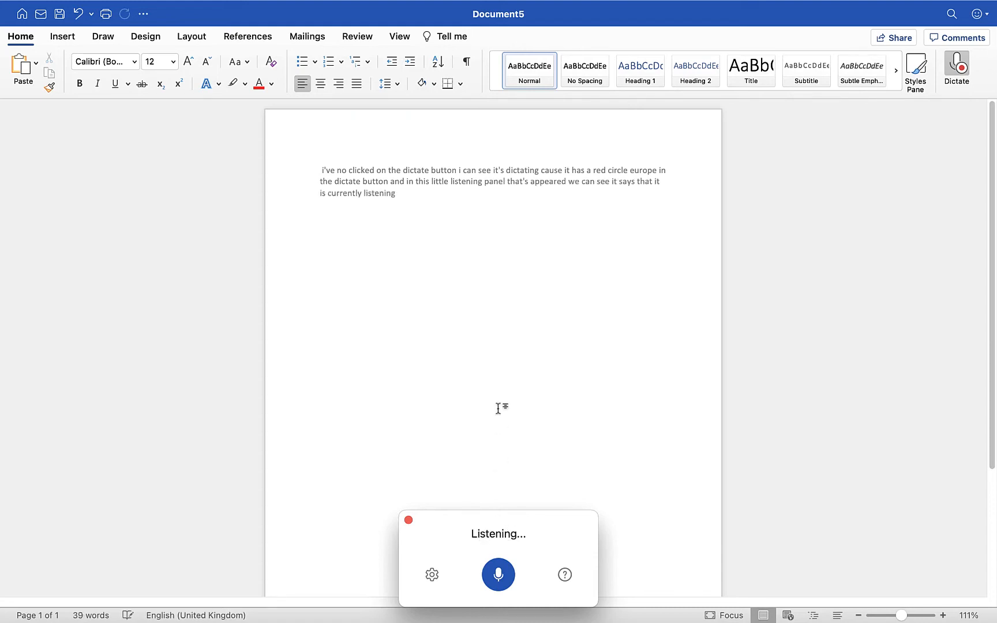
type("but you'll notice as well on screen")
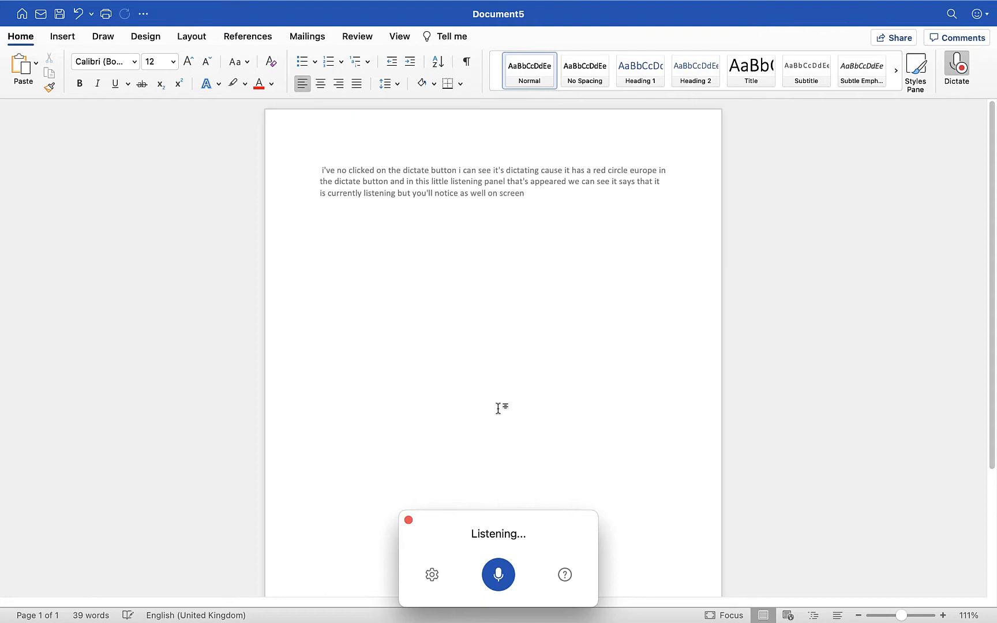
type("as i talk it is typing out the text")
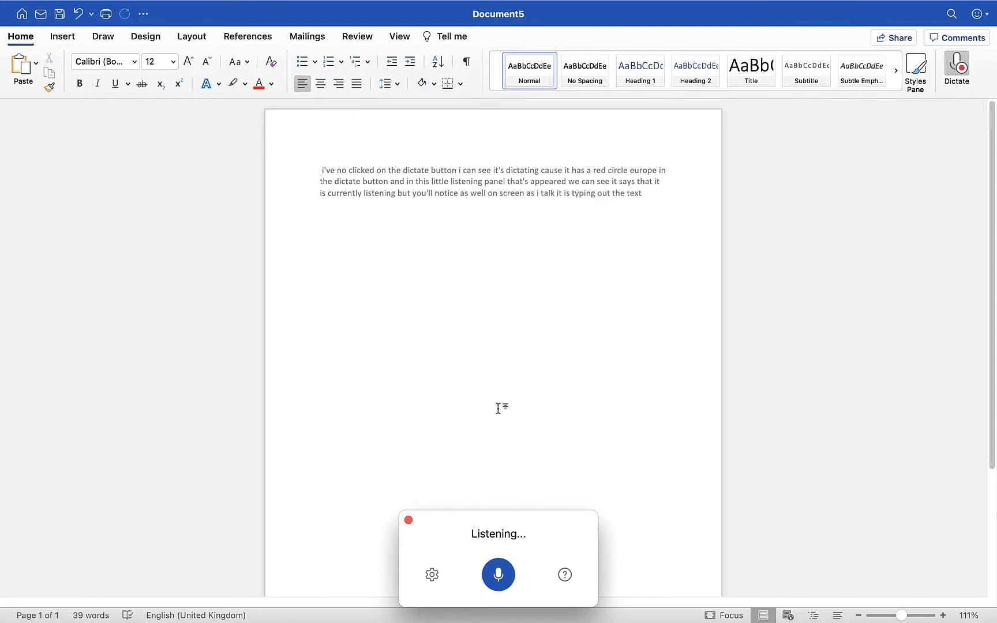
type("a couple of things you need to be aware of")
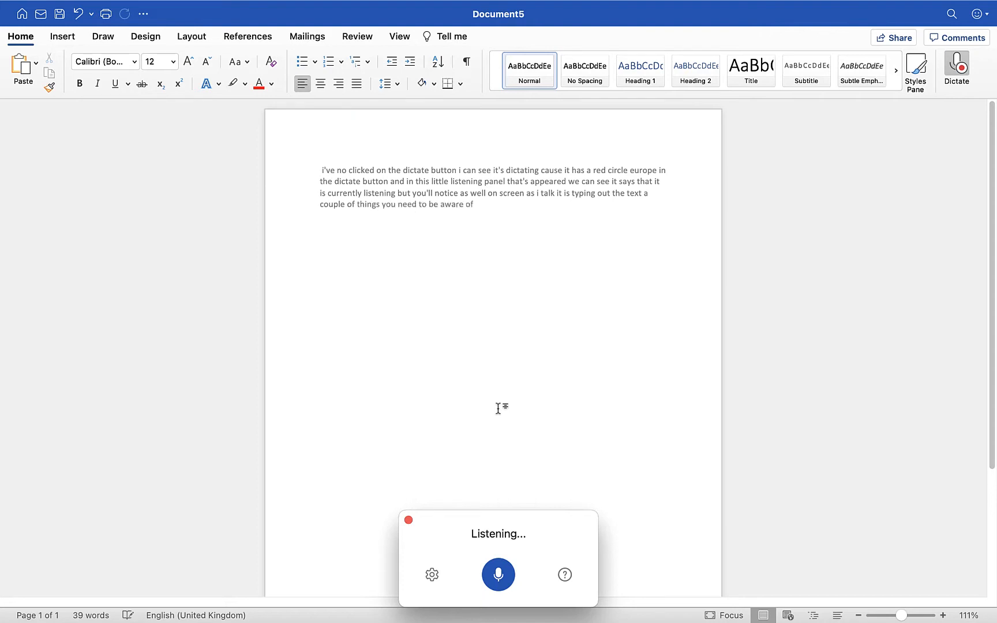
type("the first one is it won't")
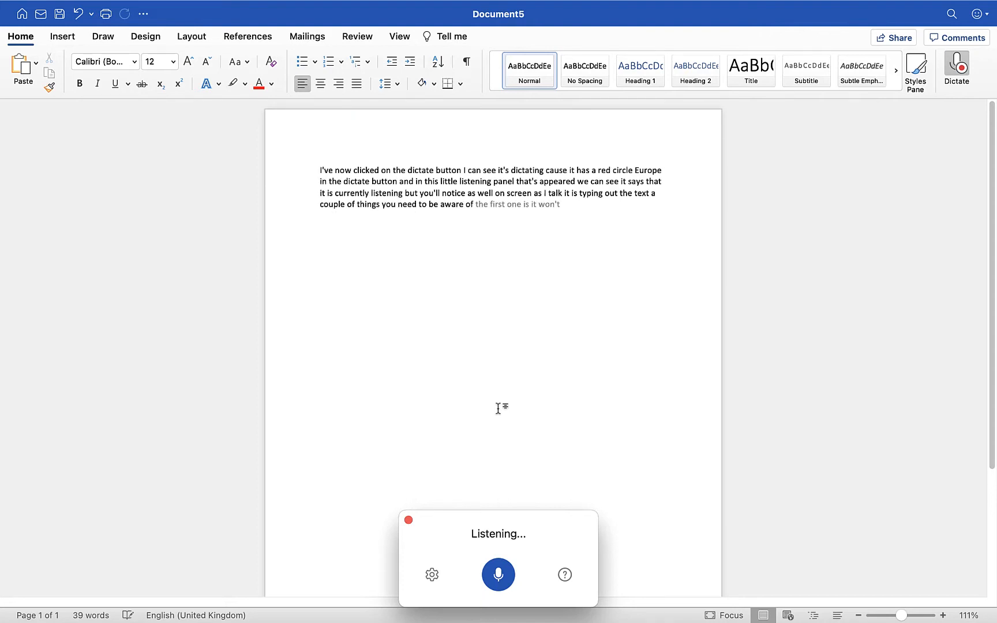
type("automatically put in punctuation")
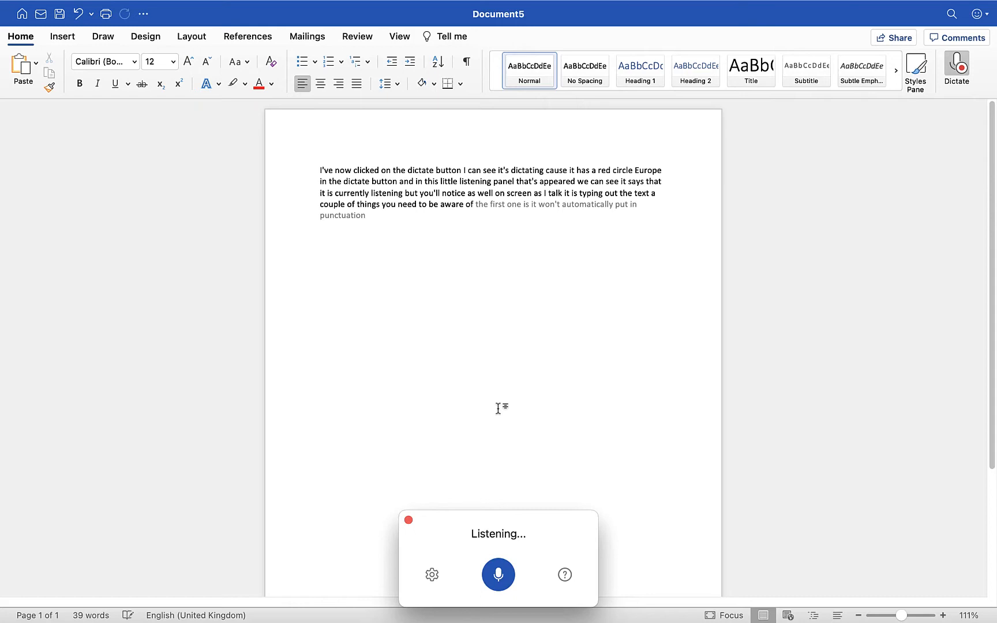
type("for you so if i need it to insert a full stop I have to say.")
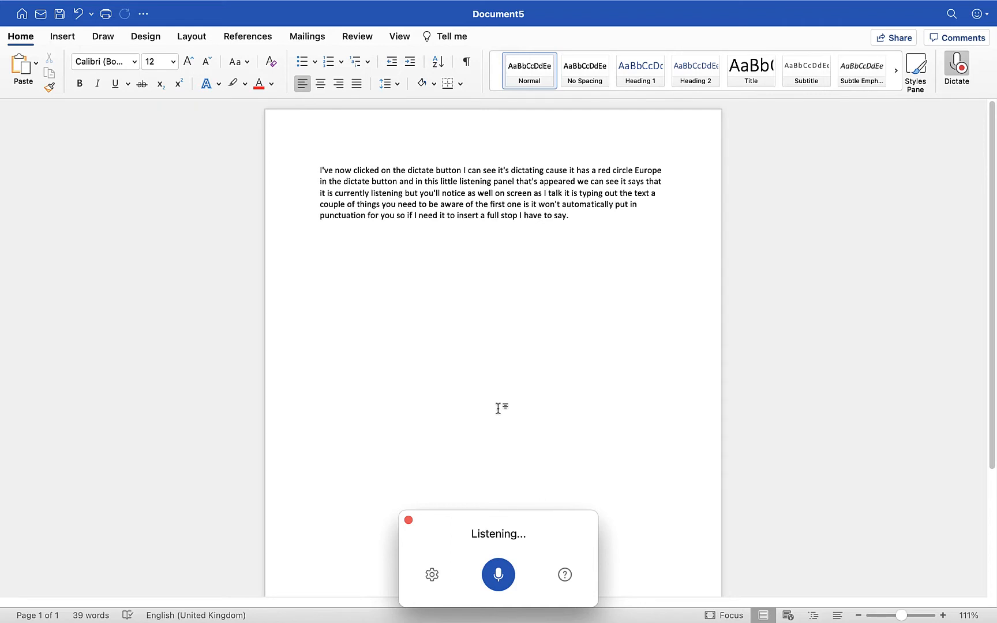
Step: Dictate a second paragraph about saying 'new paragraph' and 'bold', with its opening sentence bold
type("if i want to insert our")
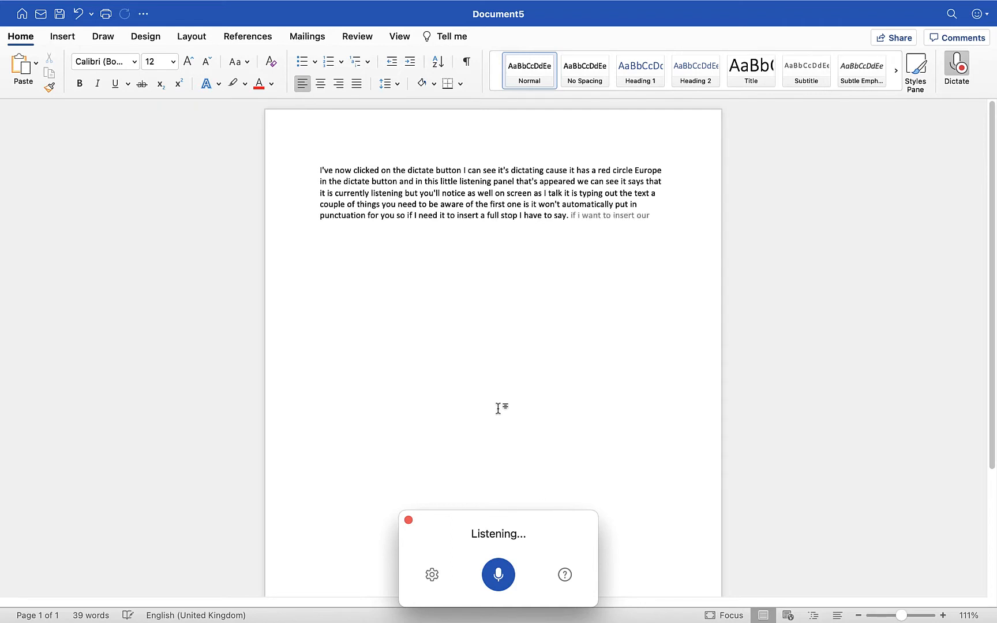
type("paragraph return i have to see new")
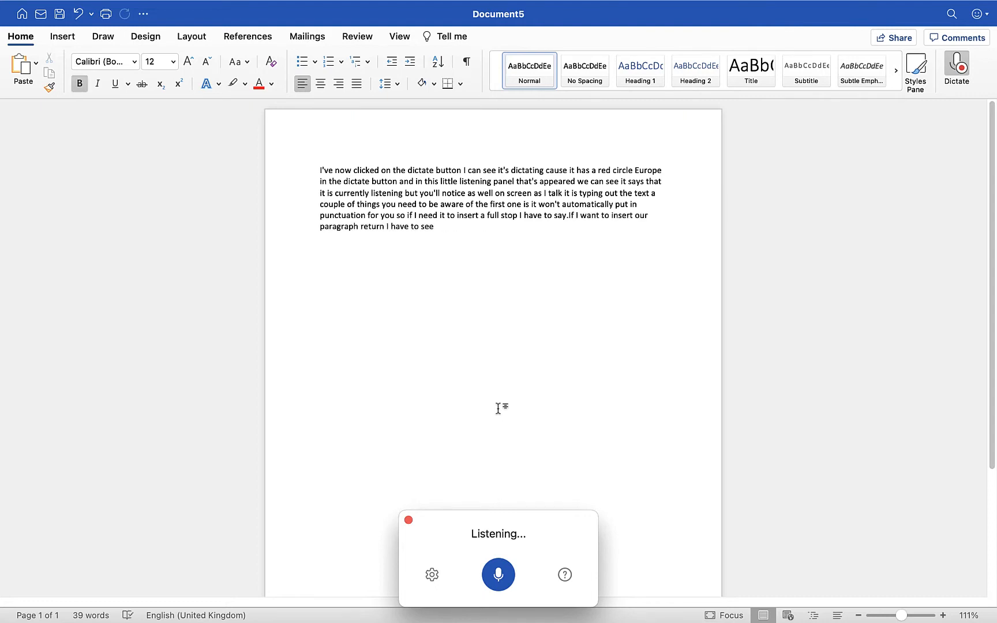
type("if i")
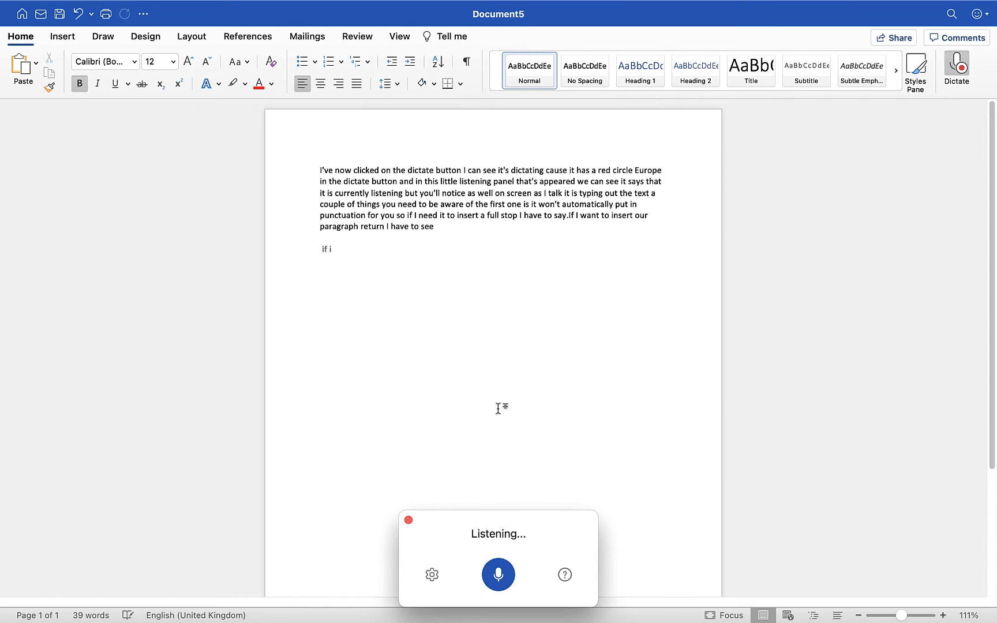
type("want my text being bold i have to say bold")
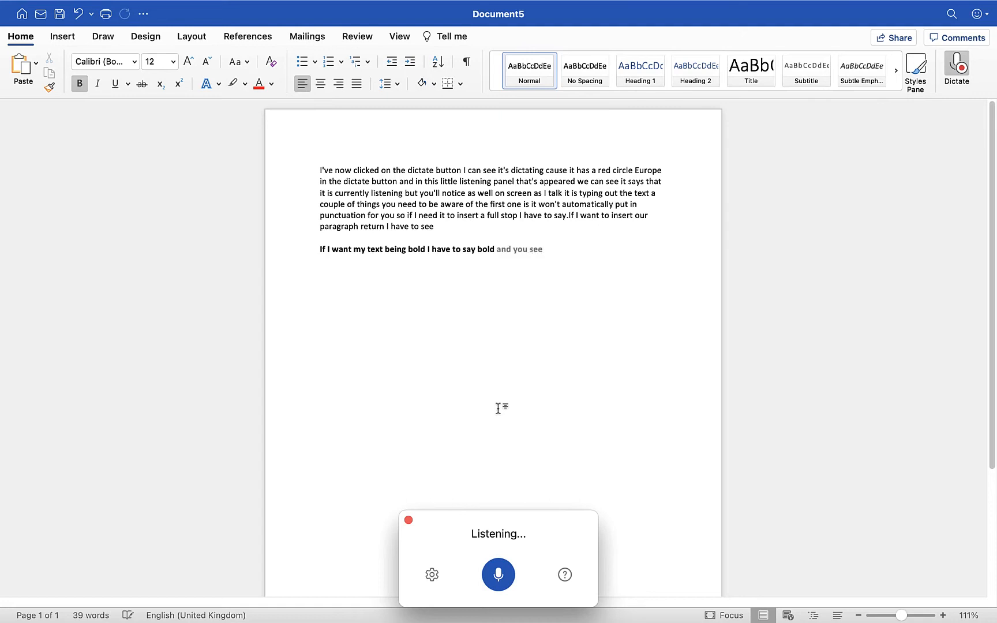
type("a test on my text and to vote")
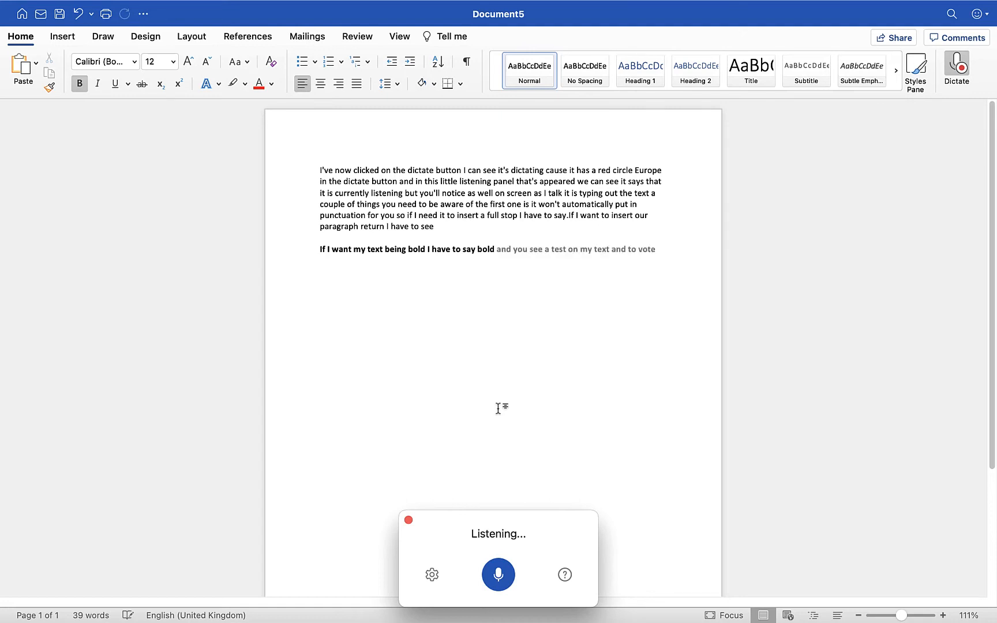
type("now if you want to")
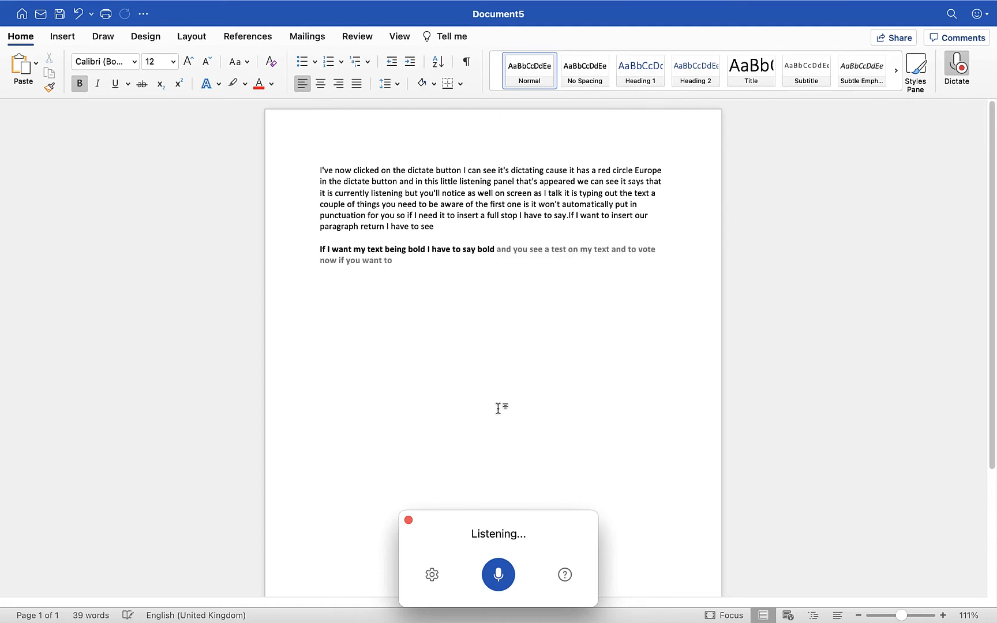
type("stop transcribing all you have to do is click")
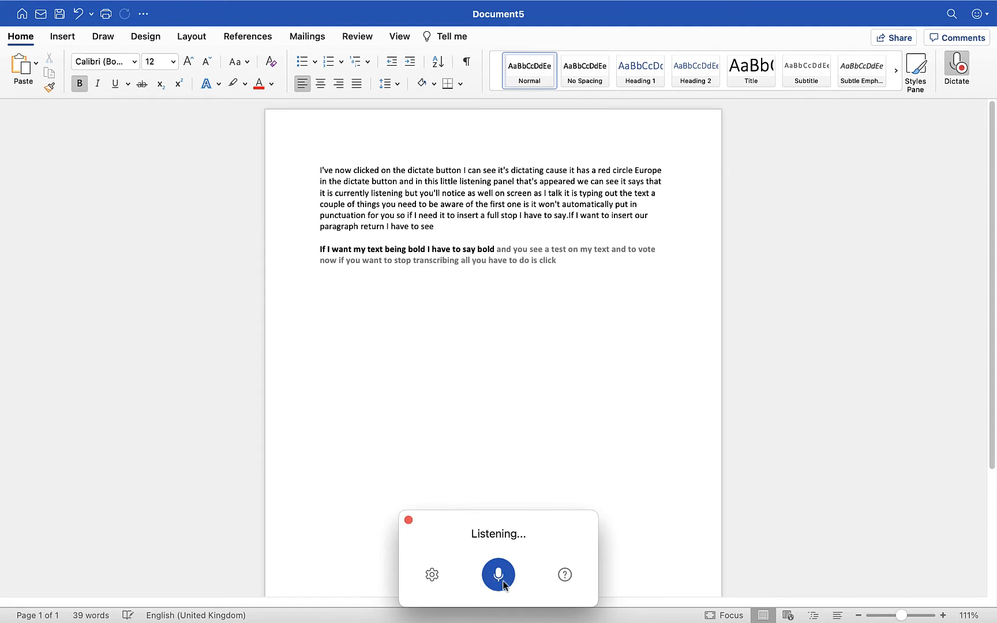
left_click(498, 575)
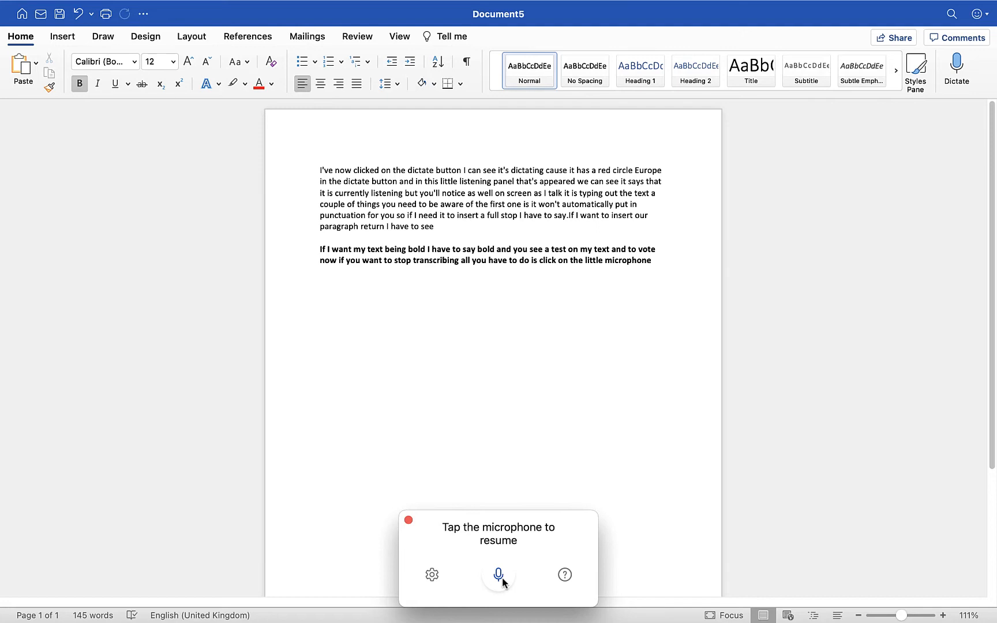
mouse_move(531, 267)
type(".")
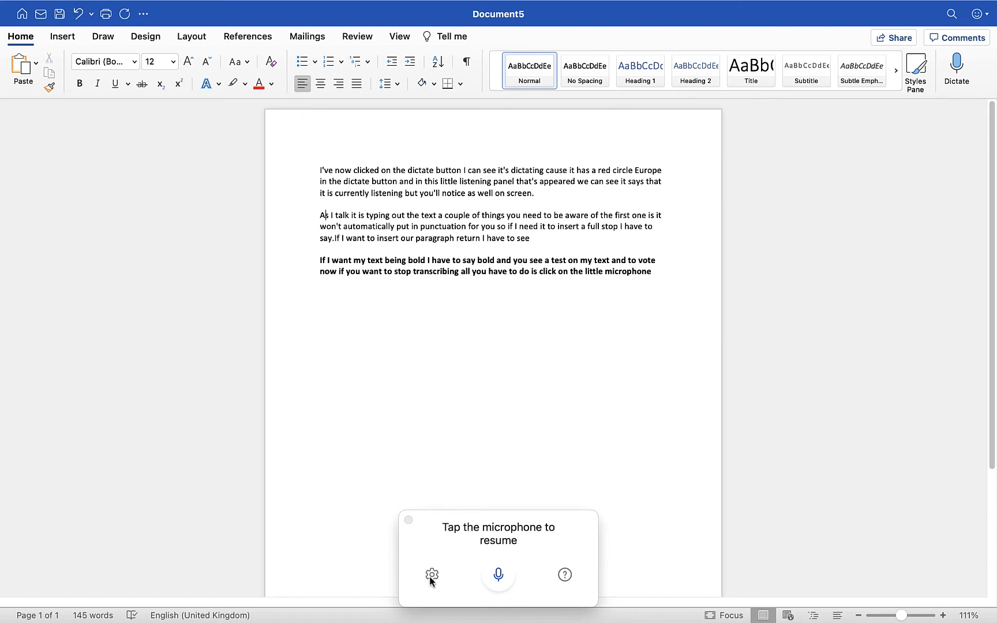
Step: Enable Auto punctuation in the Dictation panel settings, keeping English (UK)
left_click(431, 575)
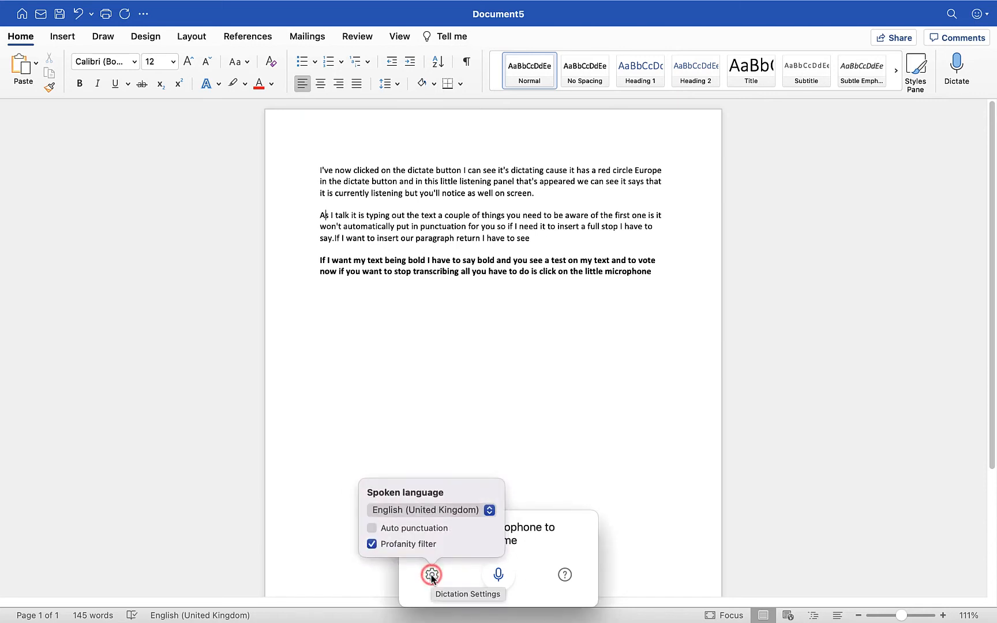
mouse_move(391, 513)
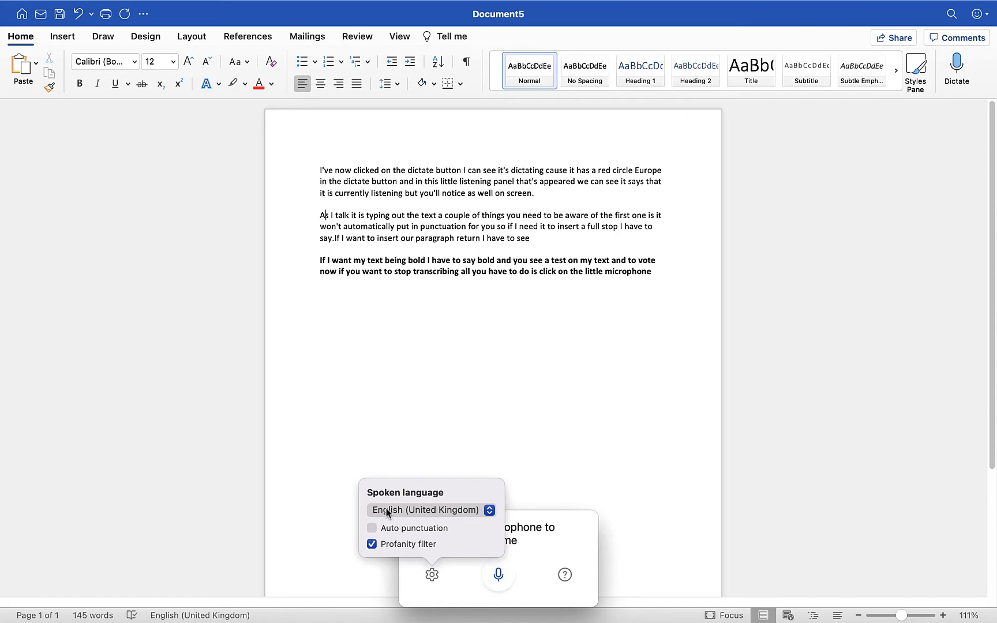
left_click(433, 510)
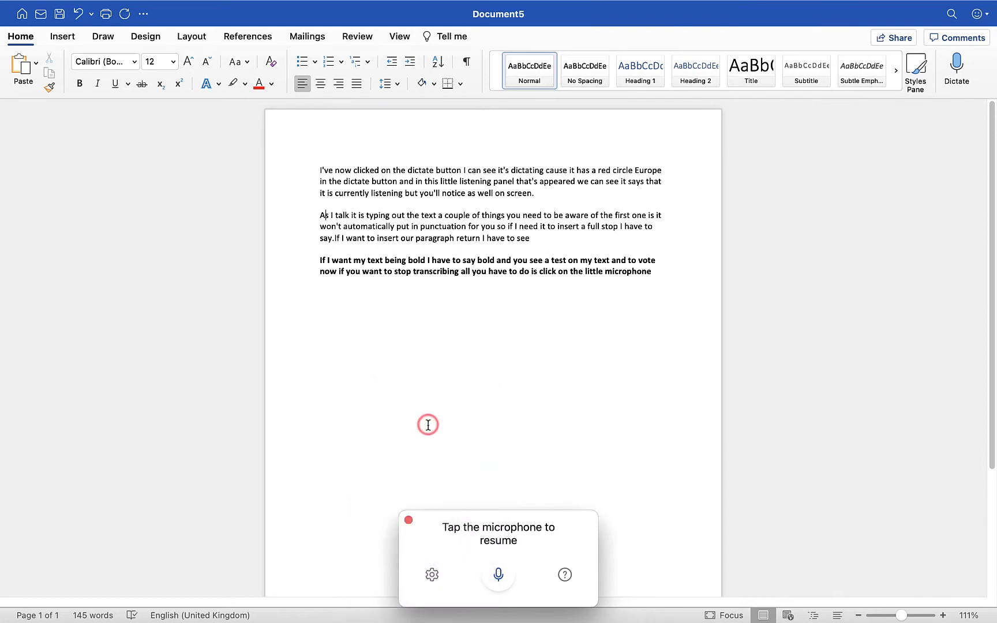
left_click(432, 574)
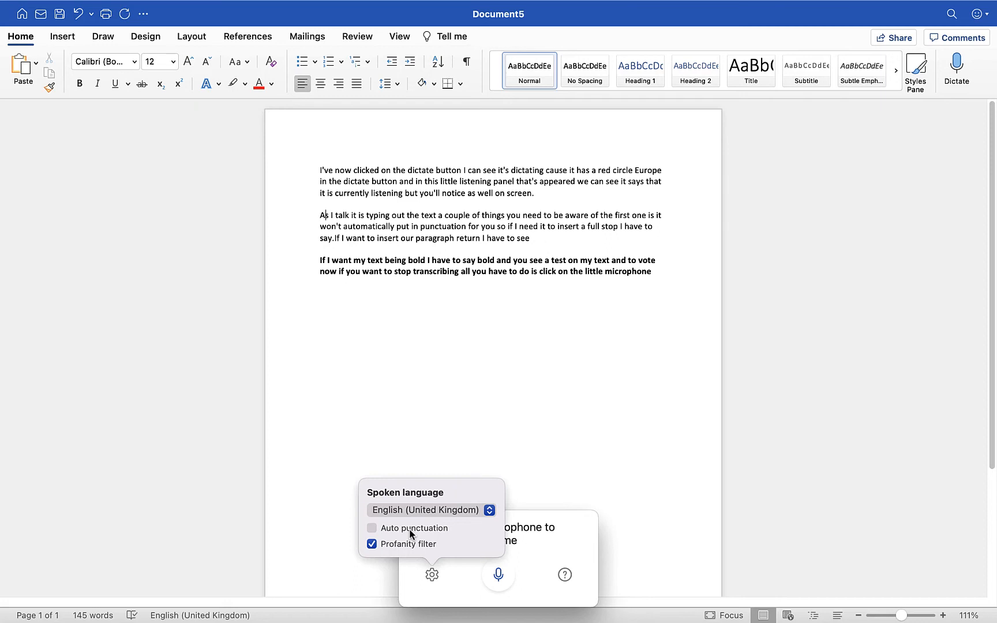
mouse_move(388, 551)
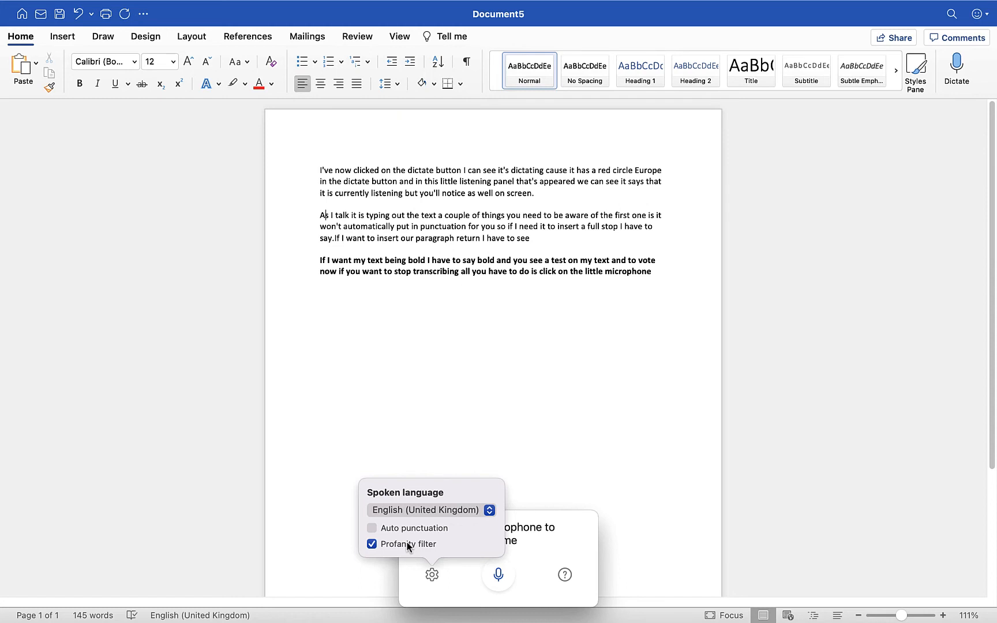
mouse_move(407, 547)
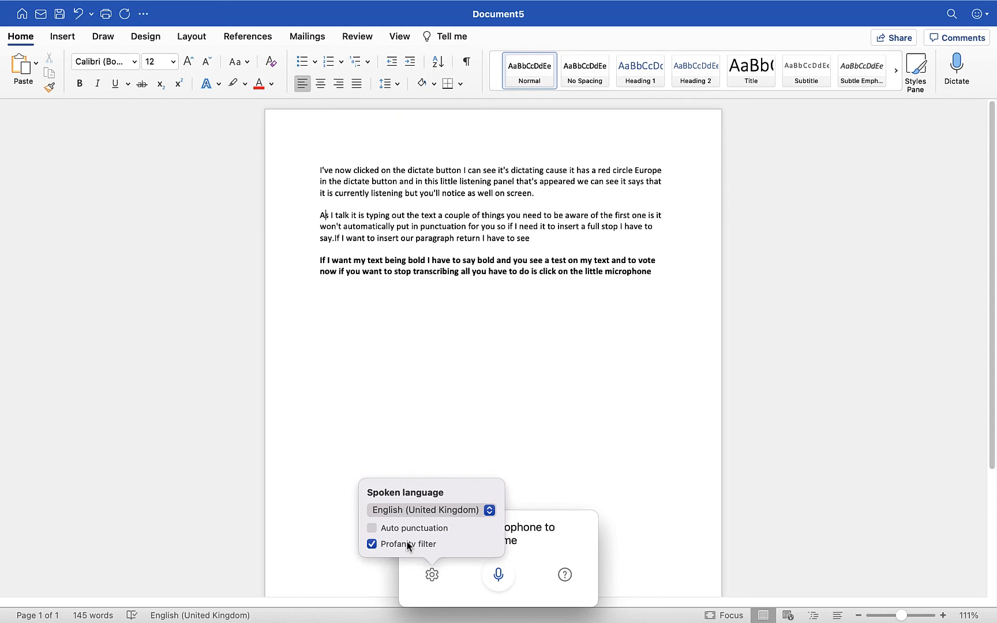
mouse_move(396, 554)
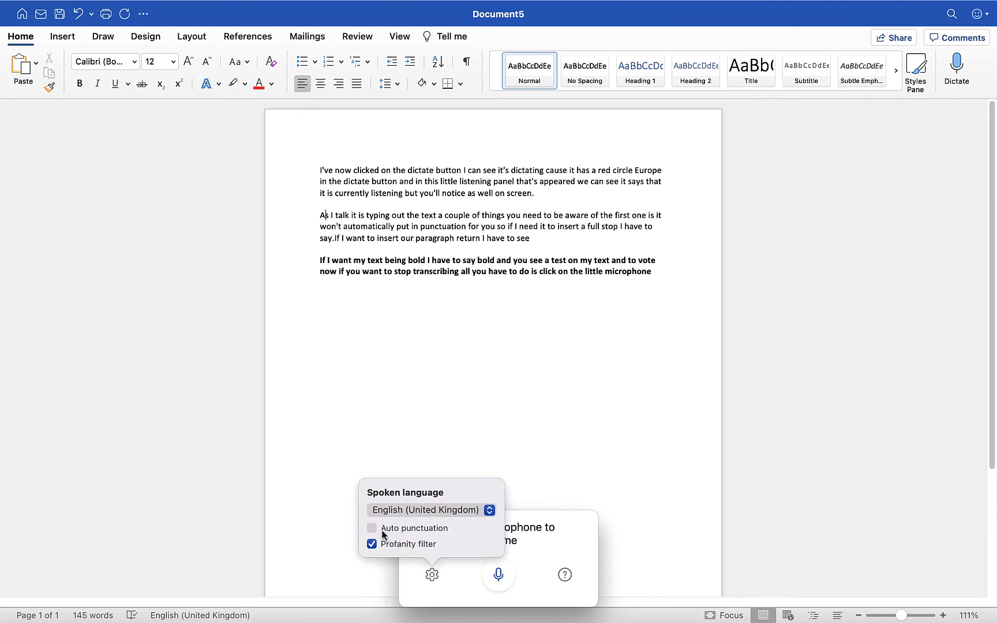
left_click(371, 527)
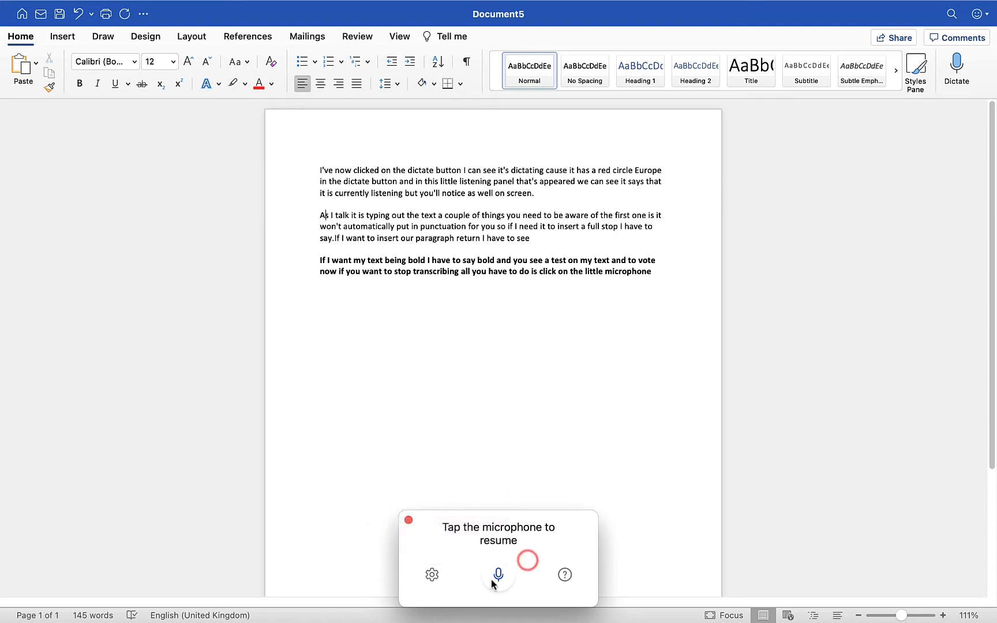
mouse_move(498, 574)
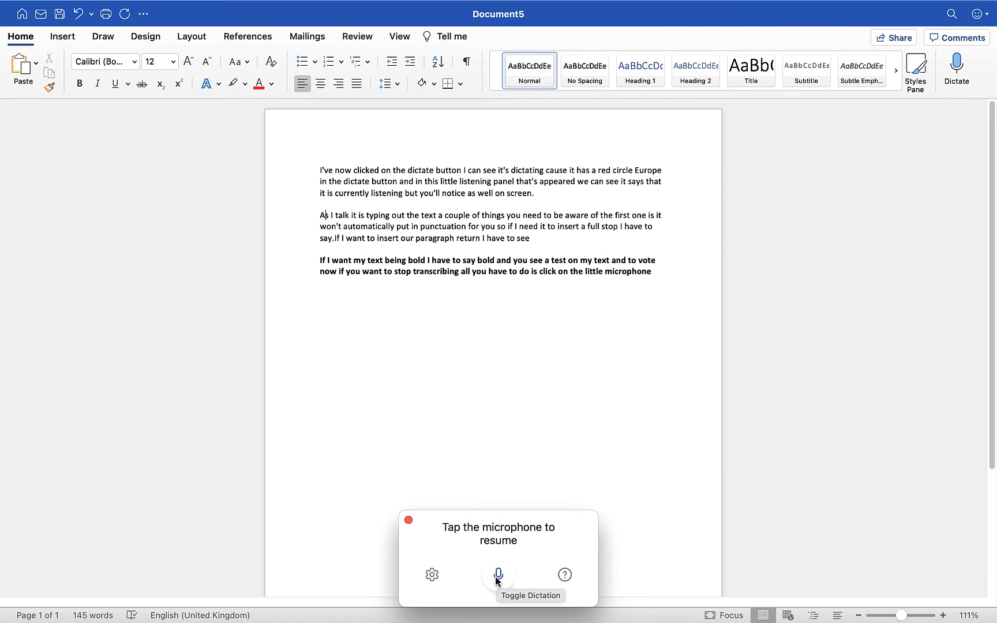
Step: Resume dictation, speak 'and then you will…' into the second paragraph, then pause it again
left_click(497, 574)
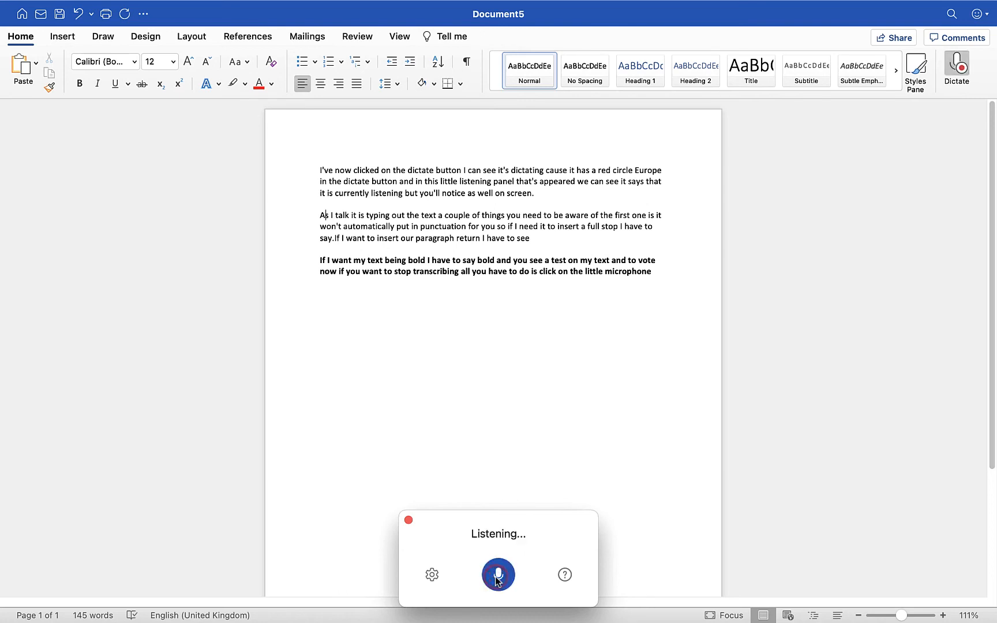
type("and then you will see as i talk it will now add in the text now it's adding it where i had the")
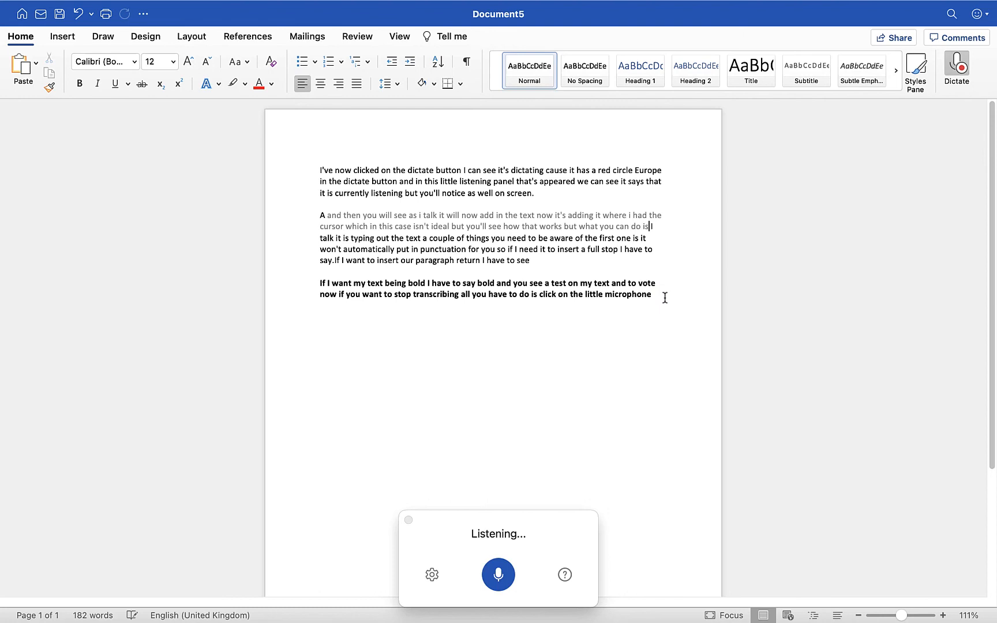
left_click(498, 574)
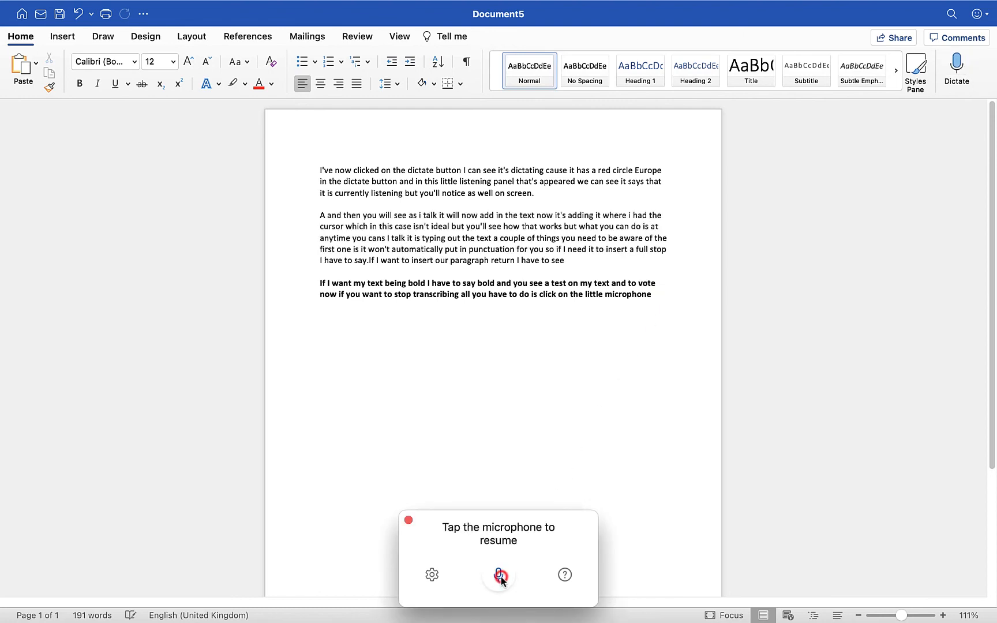
Step: Dictate a bold paragraph of questions ending 'How many times a week do you drink coffee?', then pause dictation
left_click(497, 575)
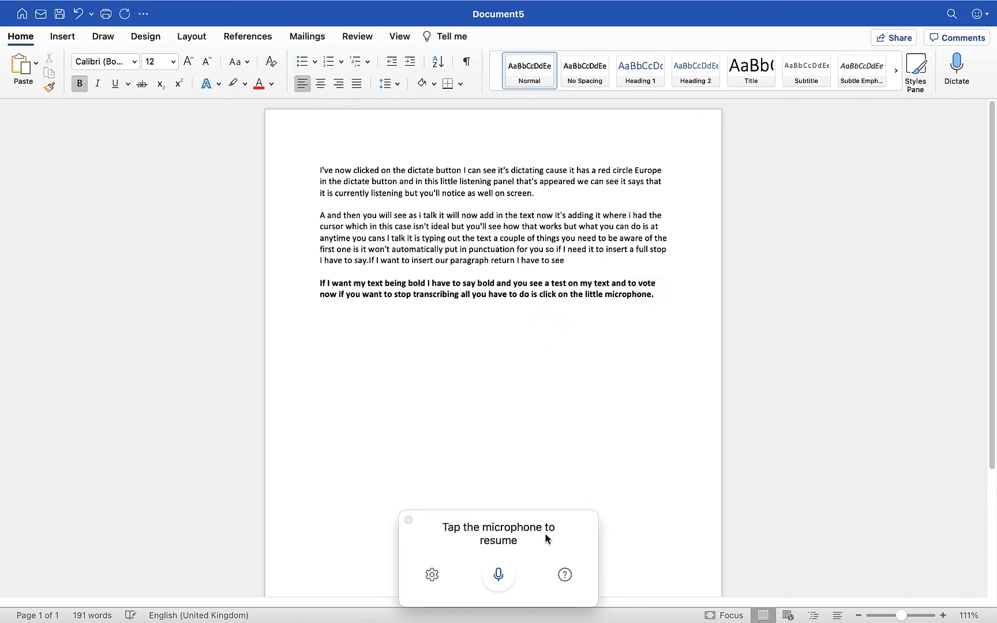
left_click(497, 575)
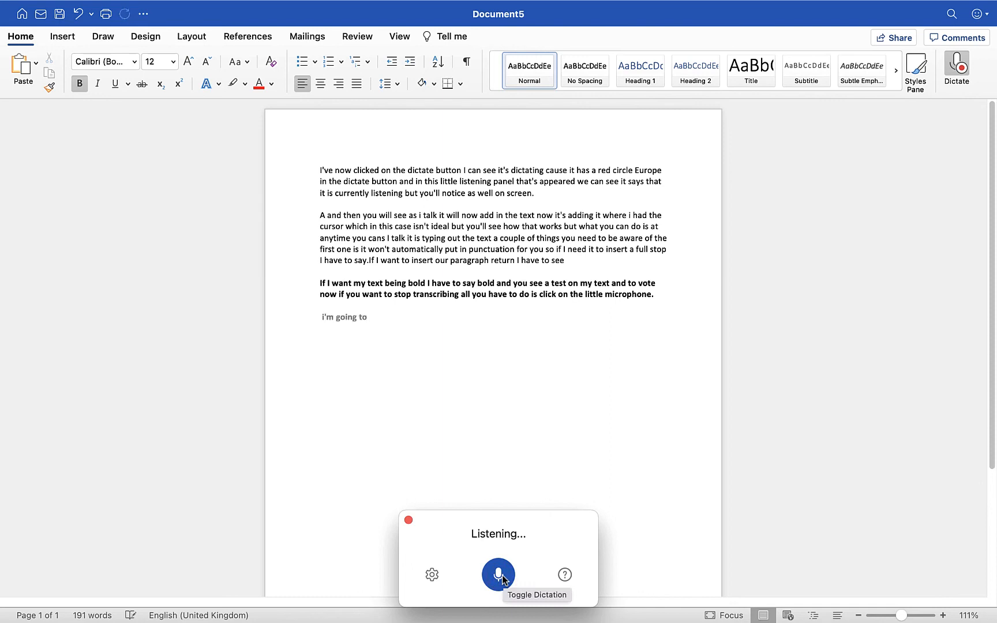
type("run it again but i'm going to ask a question and see if it will put the question")
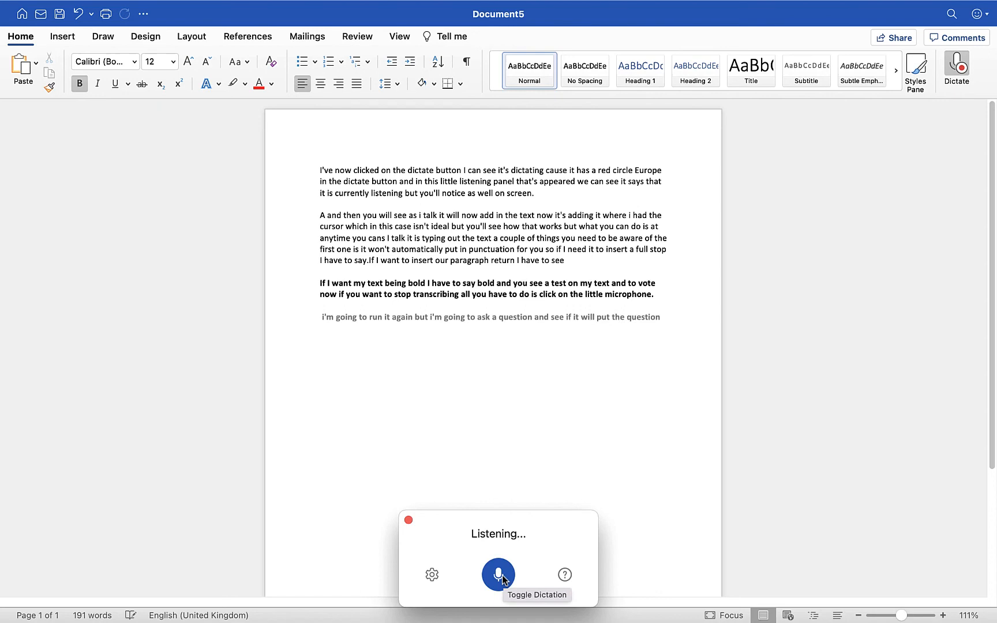
type("mark it so part of this is going to ask how old are you?")
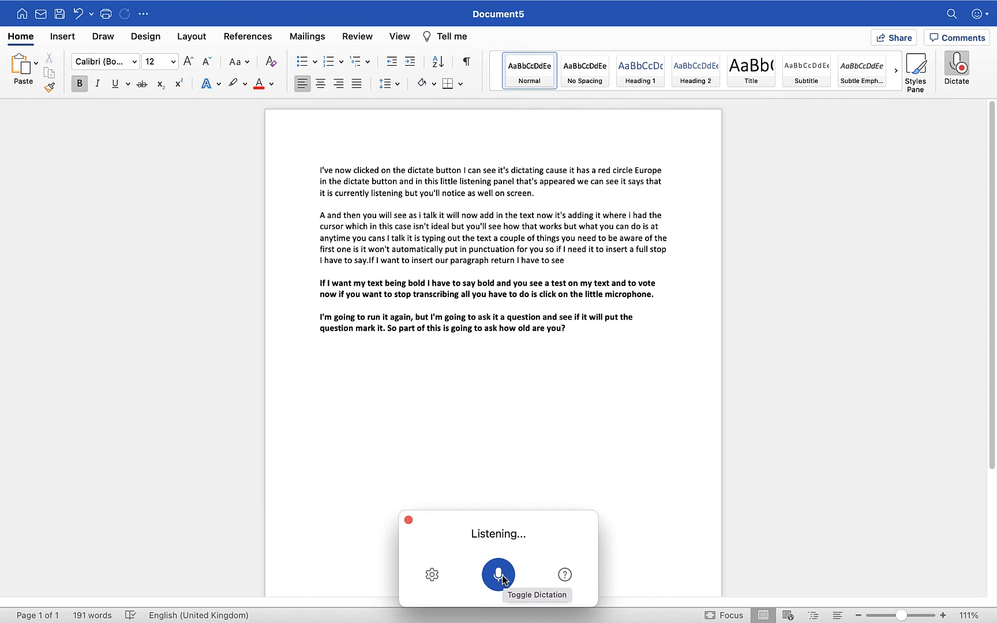
type("how many times a week")
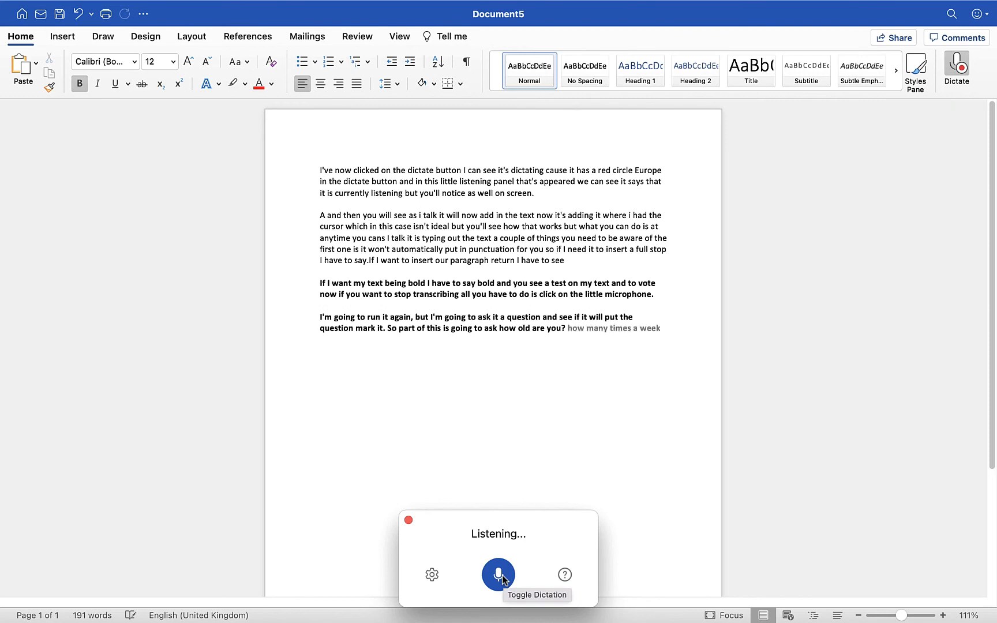
type("How many times a week do you drink coffee?")
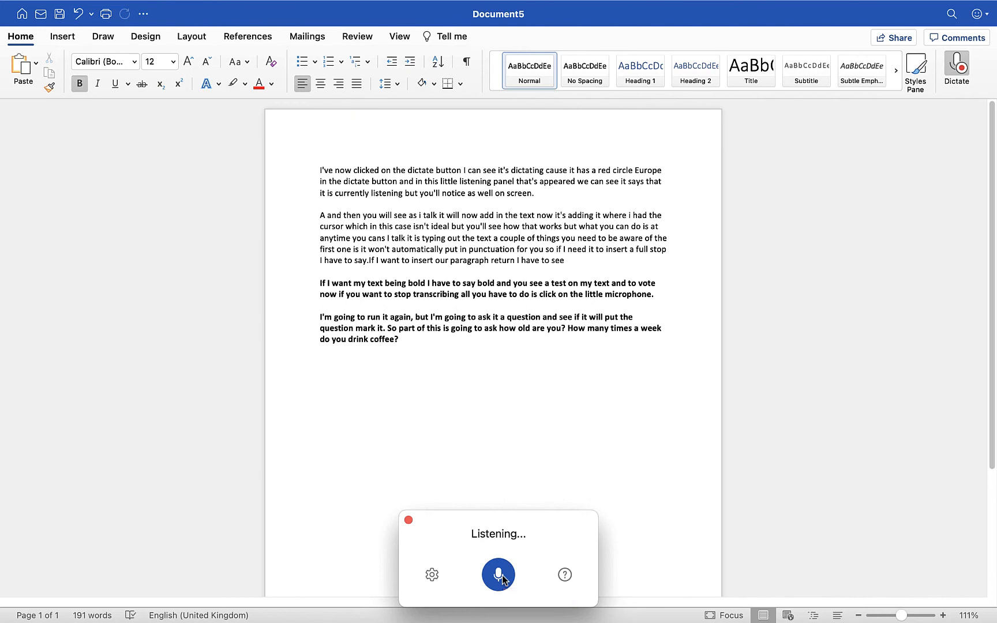
left_click(498, 575)
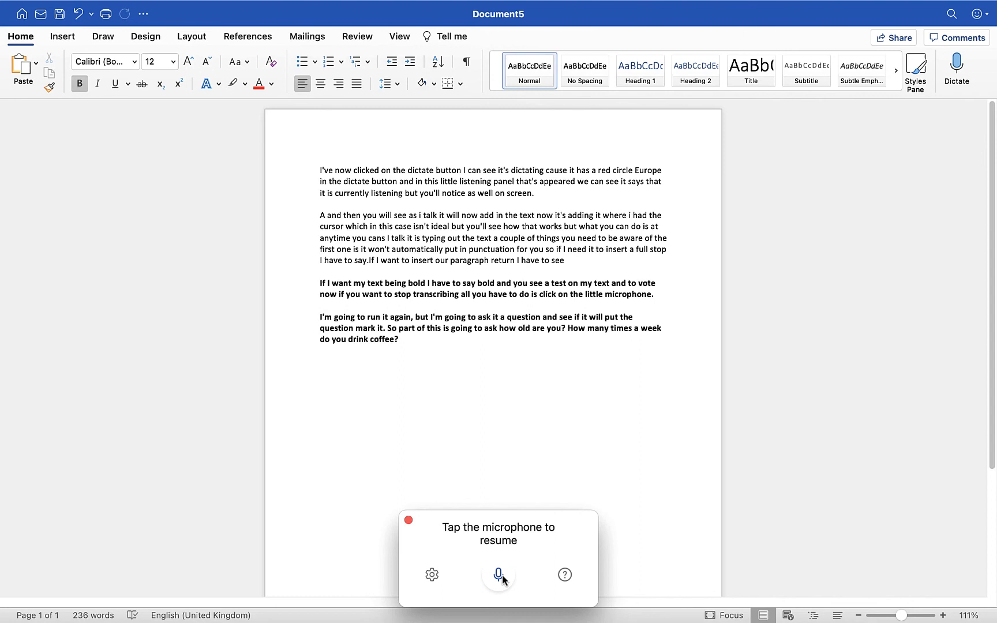
mouse_move(489, 444)
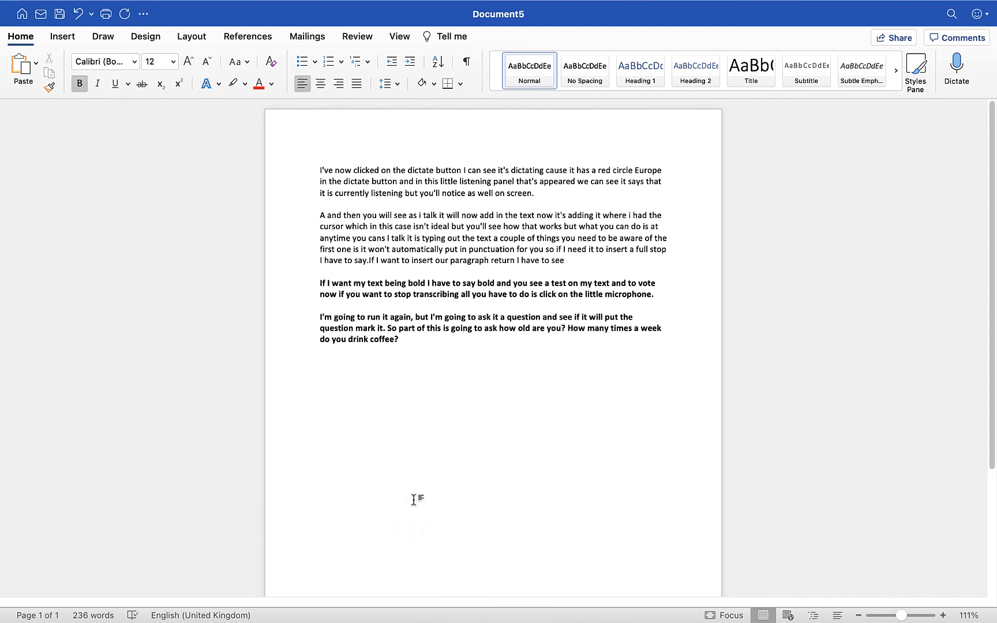
mouse_move(443, 377)
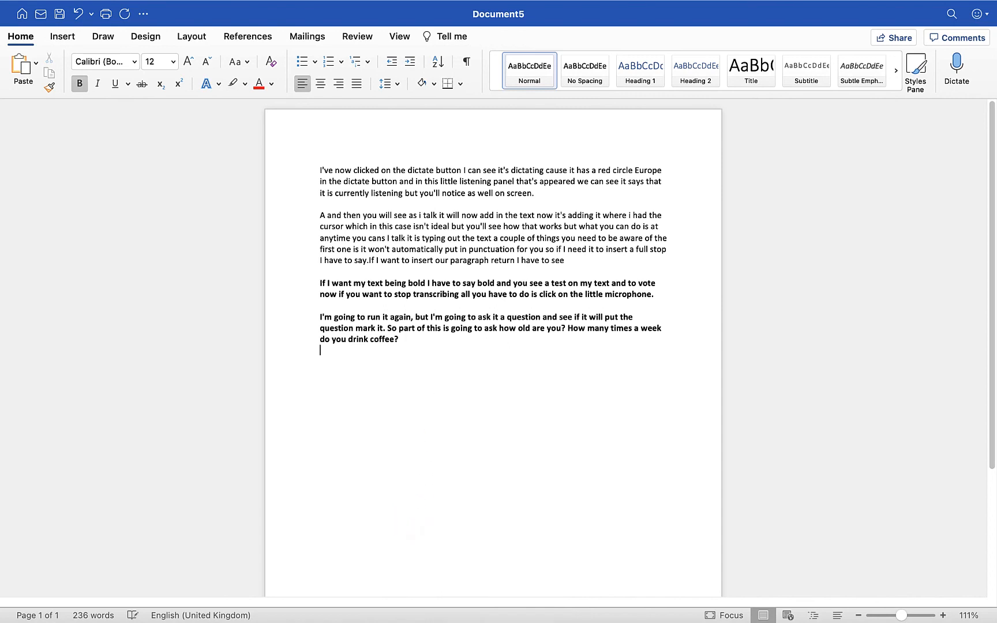
Step: Restart Dictate on a new line below the coffee question and transcribe fresh words there
left_click(956, 67)
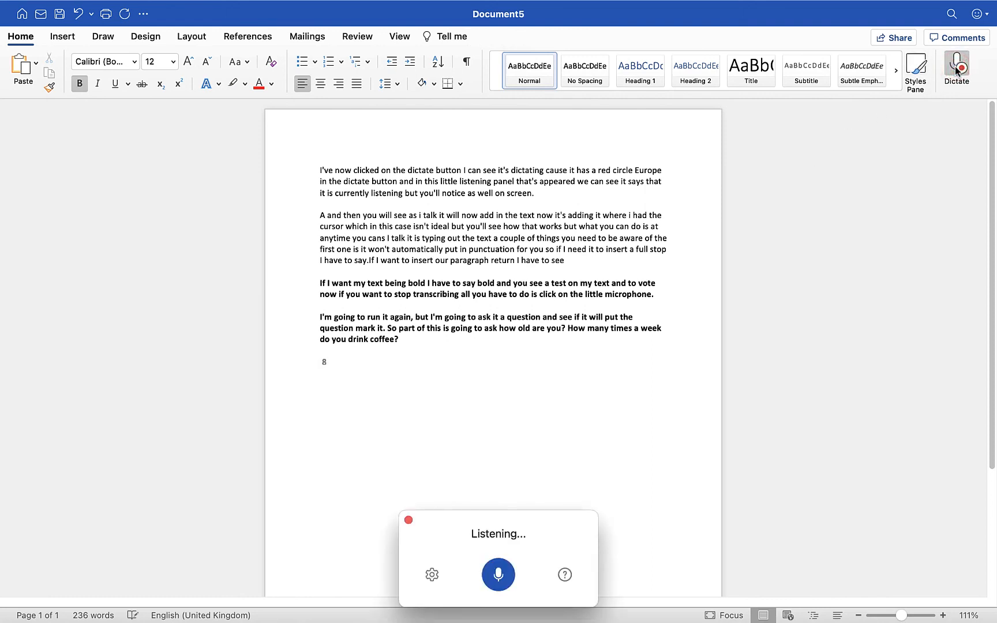
type("button and again it will straight away")
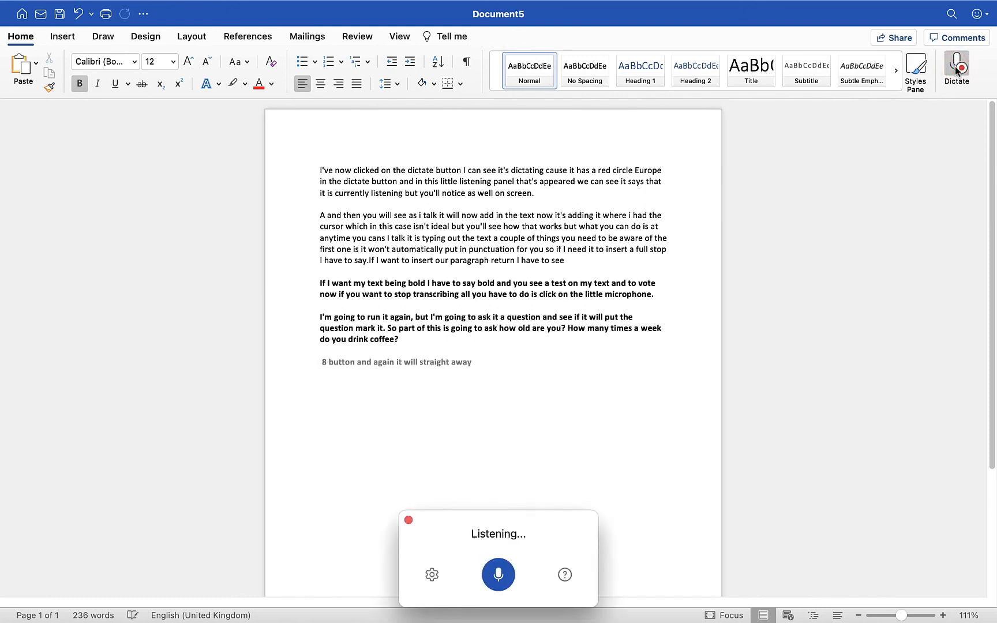